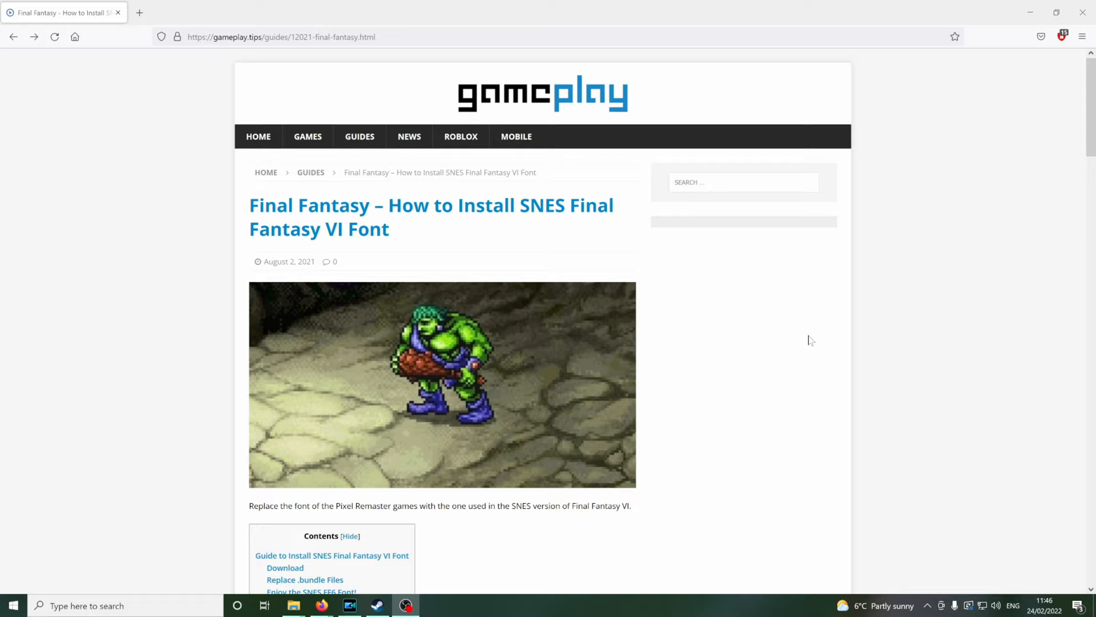
Open the font ZIP link and download snes-ff6-font.zip from Google Drive
{"action": "scroll", "scroll_direction": "down", "scroll_amount": 3}
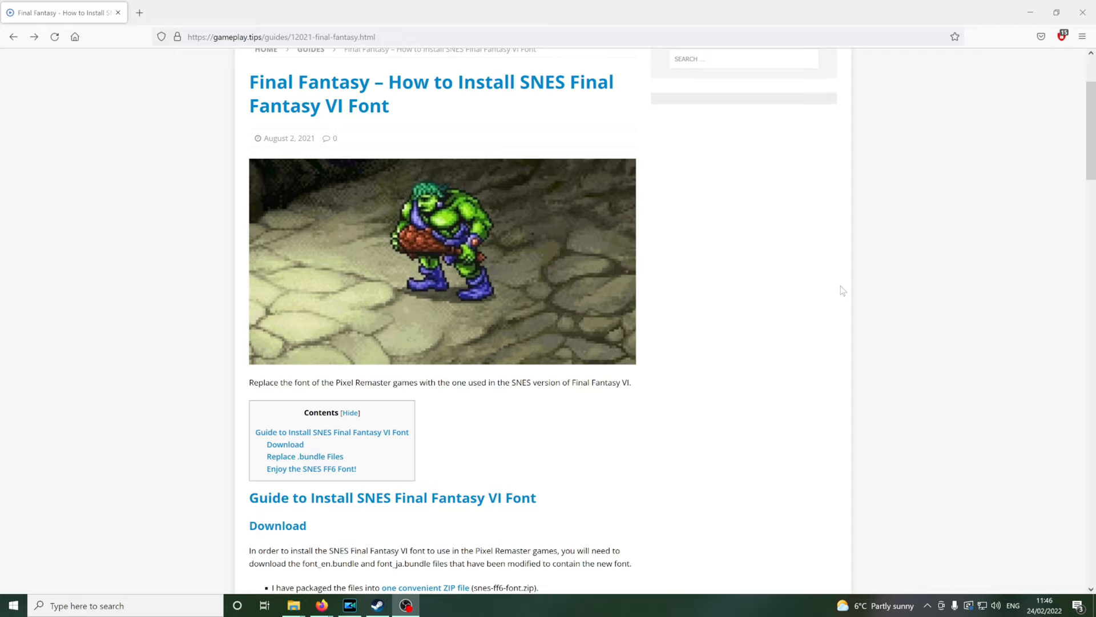
{"action": "scroll", "scroll_direction": "up", "scroll_amount": 3}
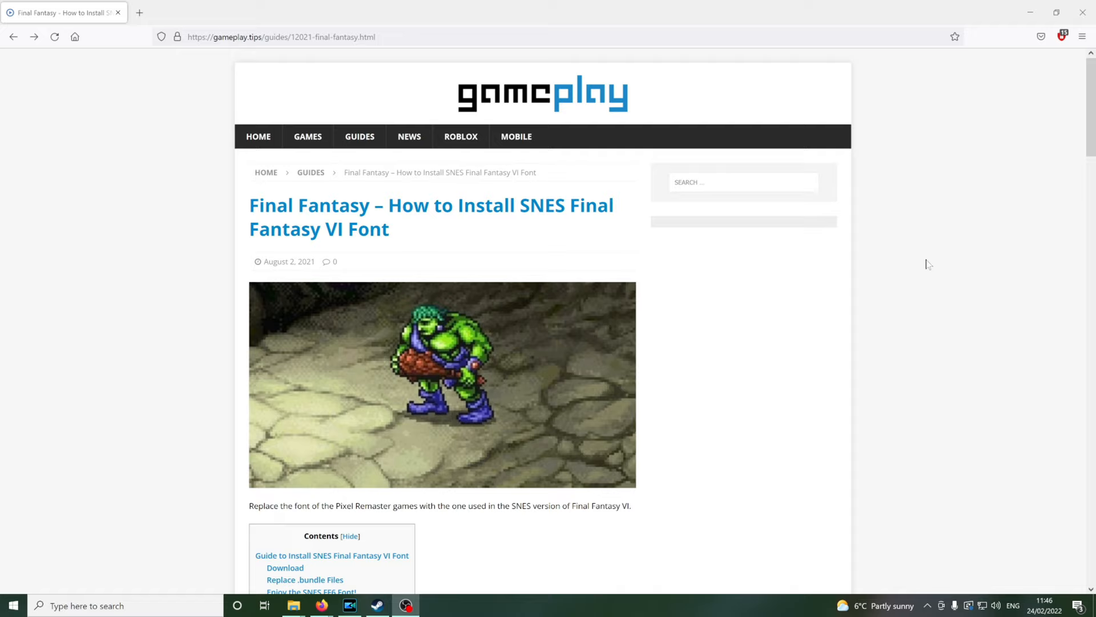
{"action": "scroll", "scroll_direction": "down", "scroll_amount": 3}
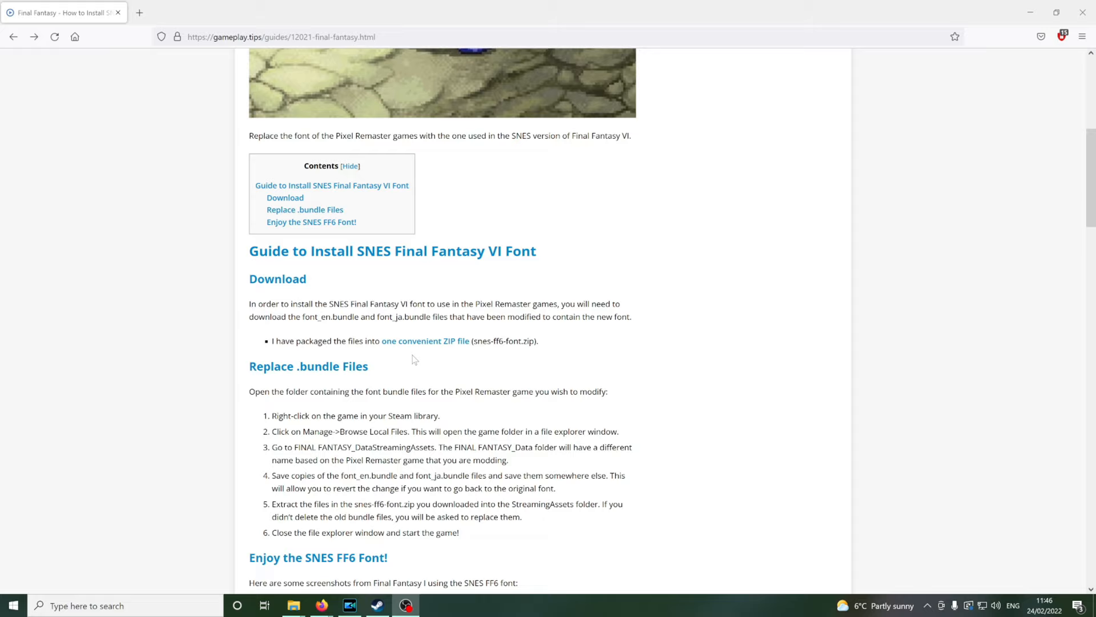
{"action": "left_click", "coordinate": [424, 340]}
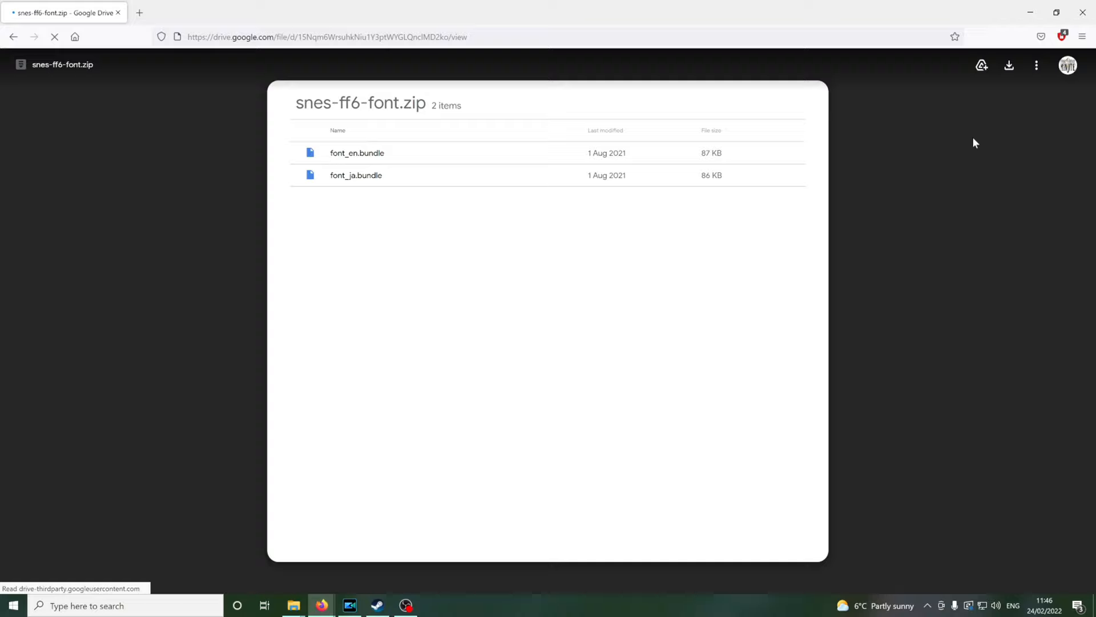
{"action": "left_click", "coordinate": [1009, 65]}
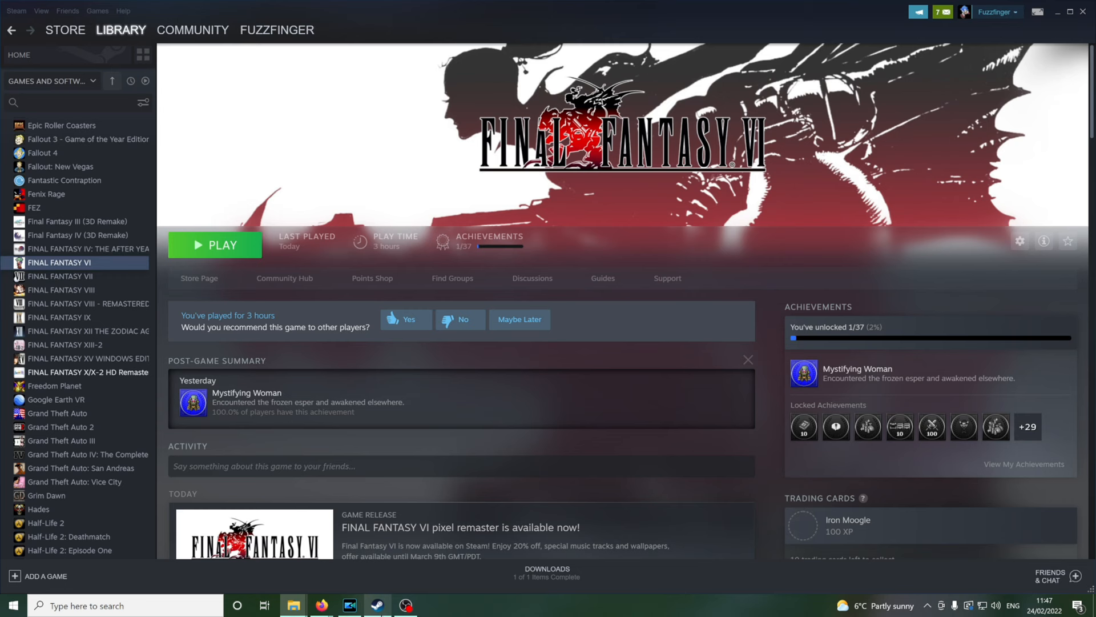
{"action": "mouse_move", "coordinate": [240, 316]}
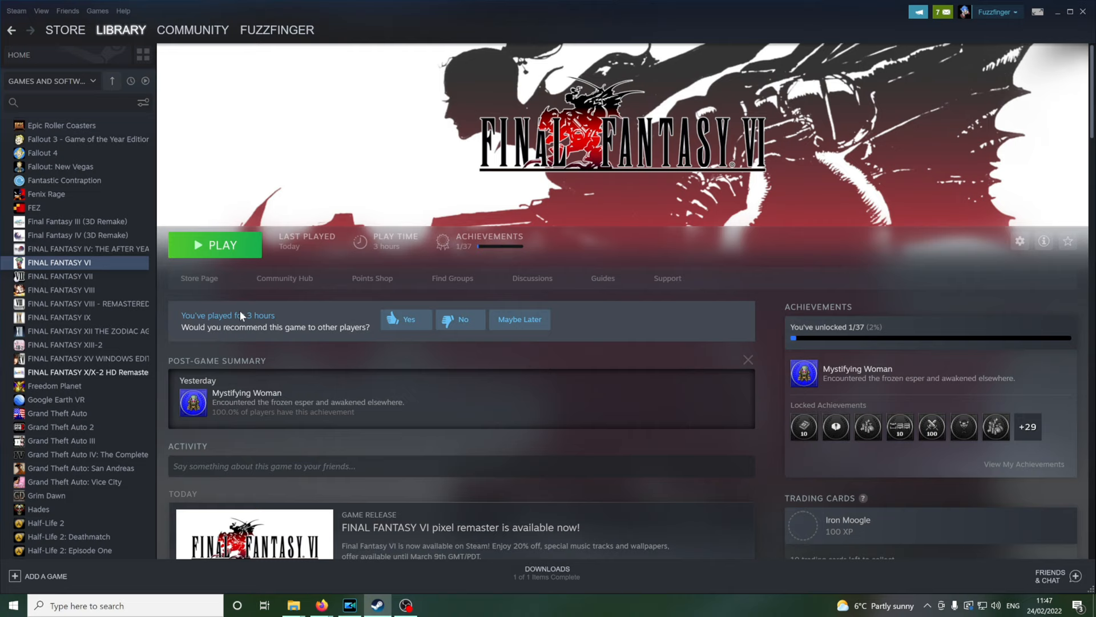
Browse Final Fantasy VI's local installation files via its Steam context menu
{"action": "right_click", "coordinate": [59, 263]}
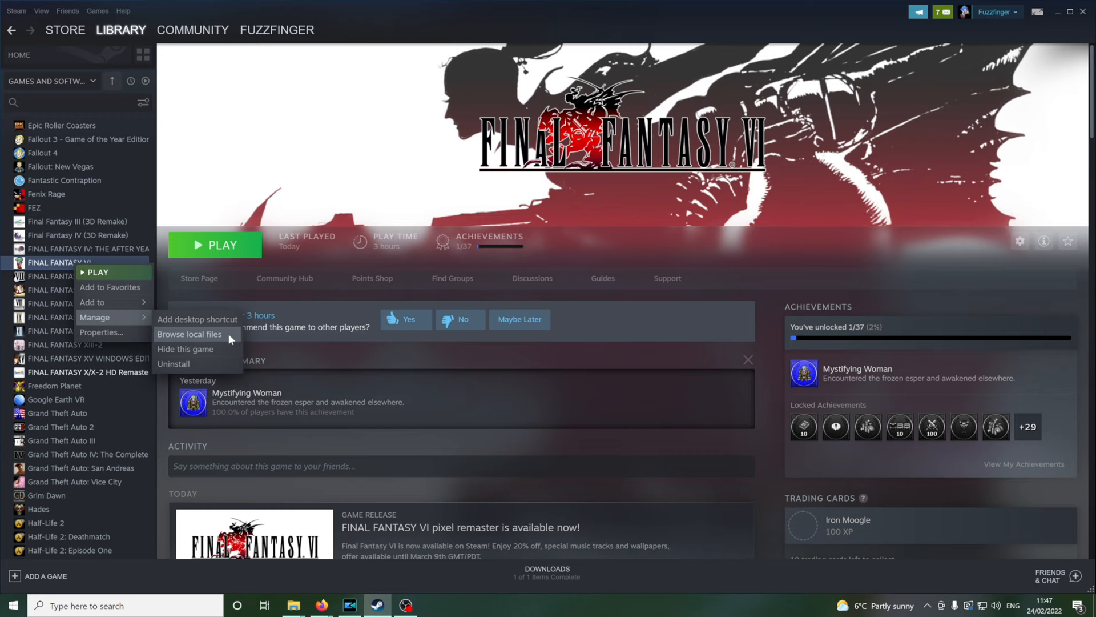
{"action": "left_click", "coordinate": [189, 334]}
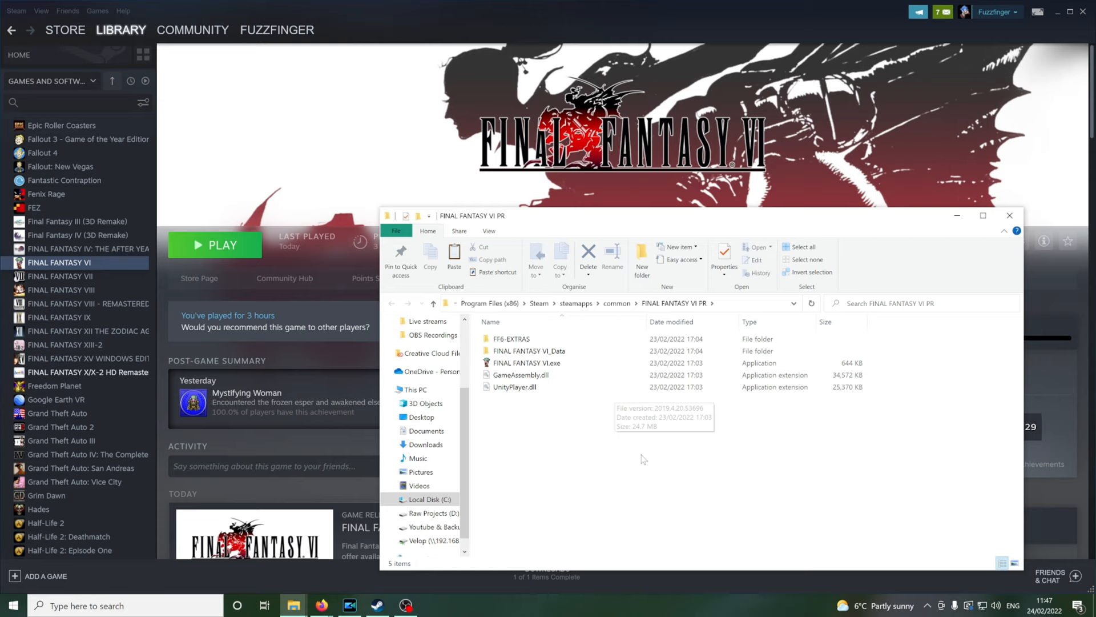
Go into FINAL FANTASY VI_Data > StreamingAssets and create a new folder
{"action": "double_click", "coordinate": [529, 350]}
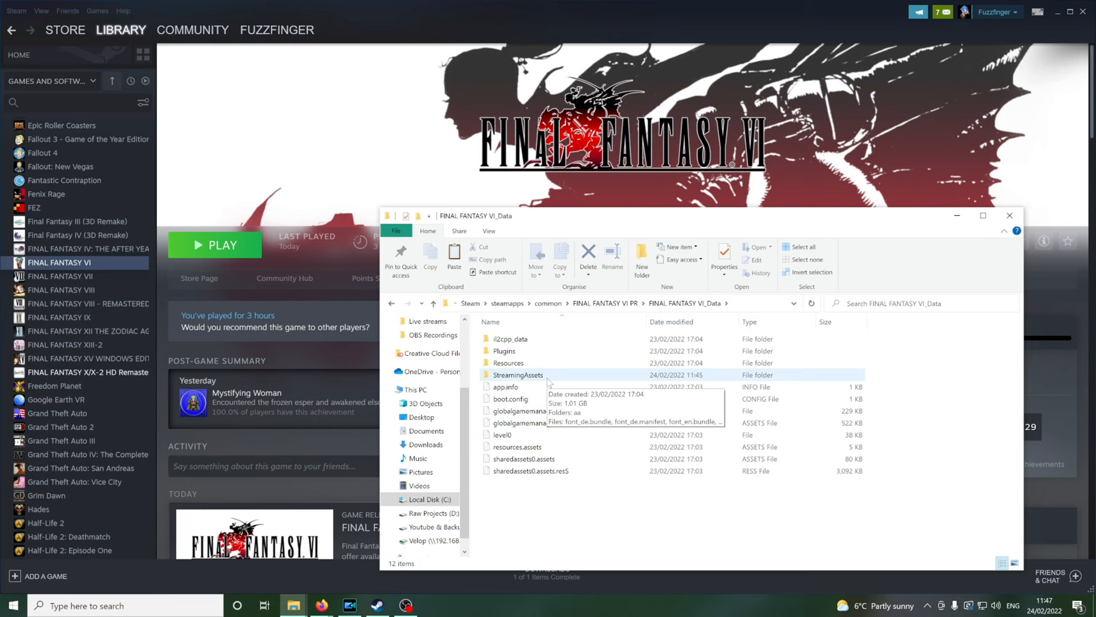
{"action": "double_click", "coordinate": [517, 375]}
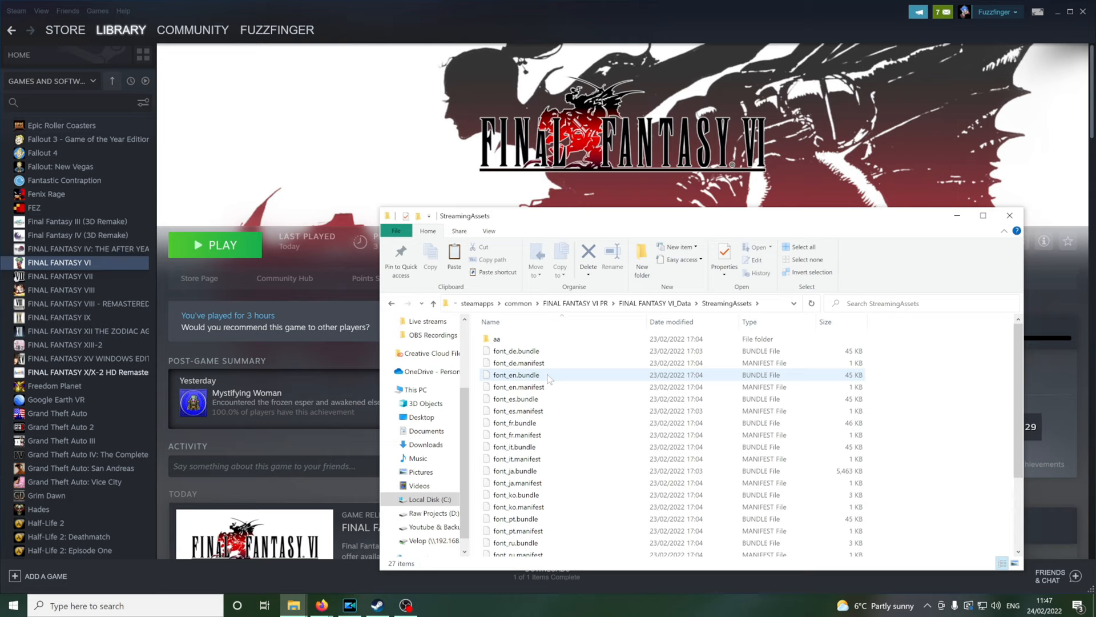
{"action": "left_click", "coordinate": [516, 470]}
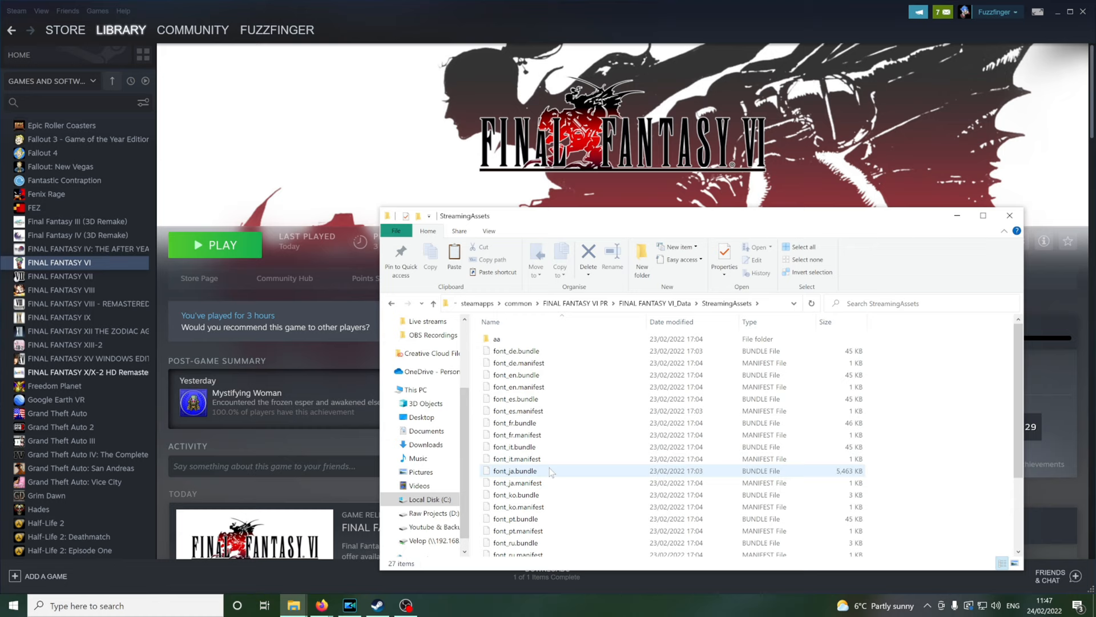
{"action": "left_click", "coordinate": [641, 260]}
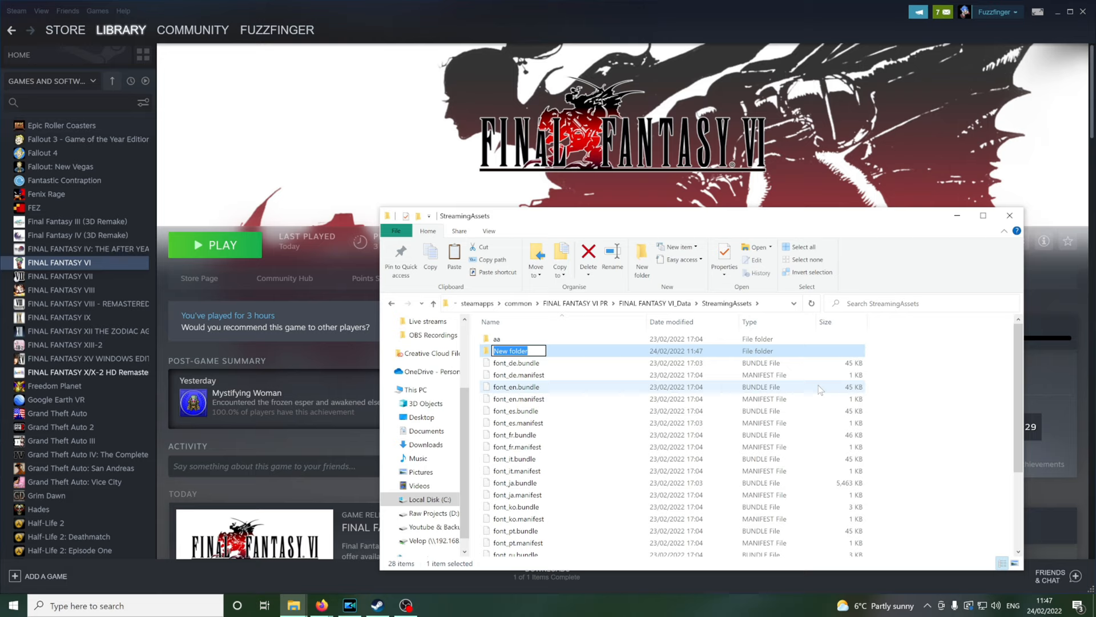
Name the folder 'backup fonts' and move font_en.bundle and font_ja.bundle into it
{"action": "type", "text": "backup fonts"}
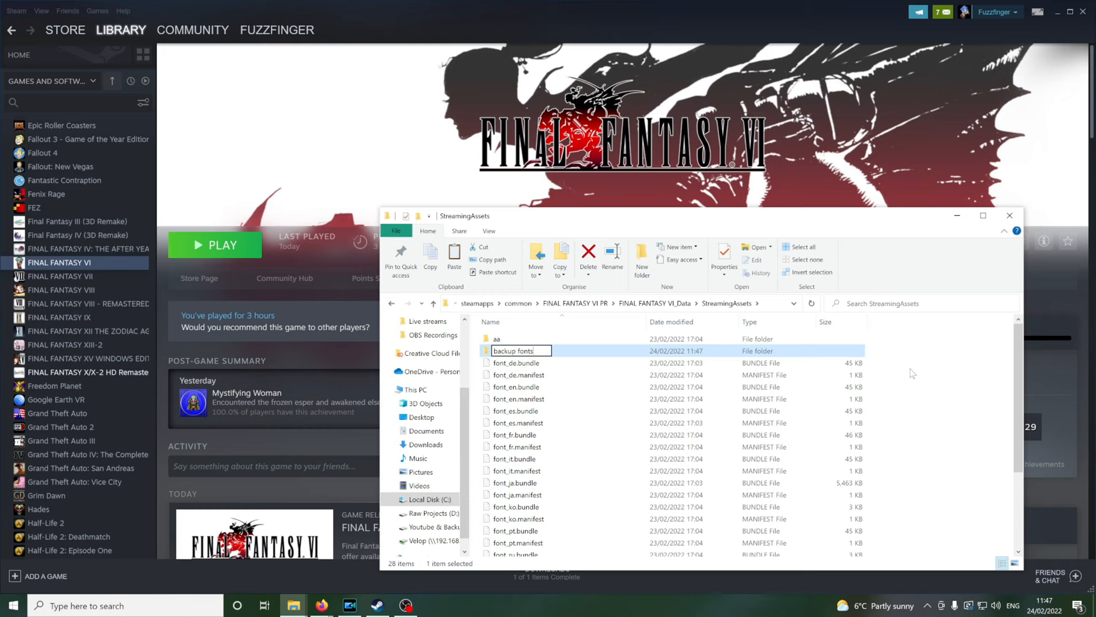
{"action": "left_click", "coordinate": [515, 386]}
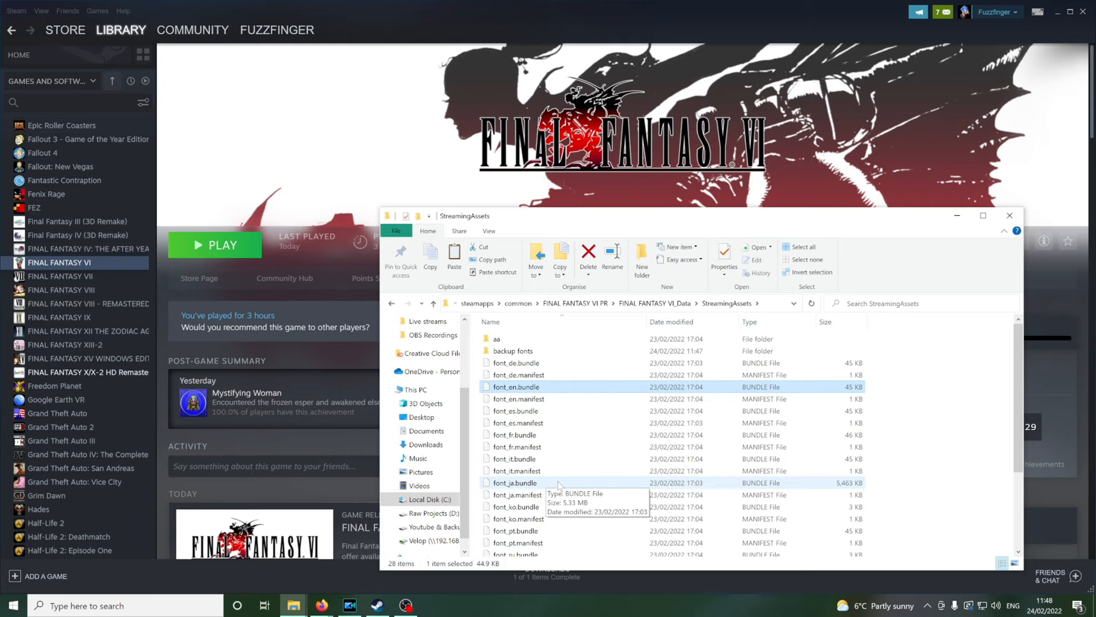
{"action": "left_click", "coordinate": [515, 483]}
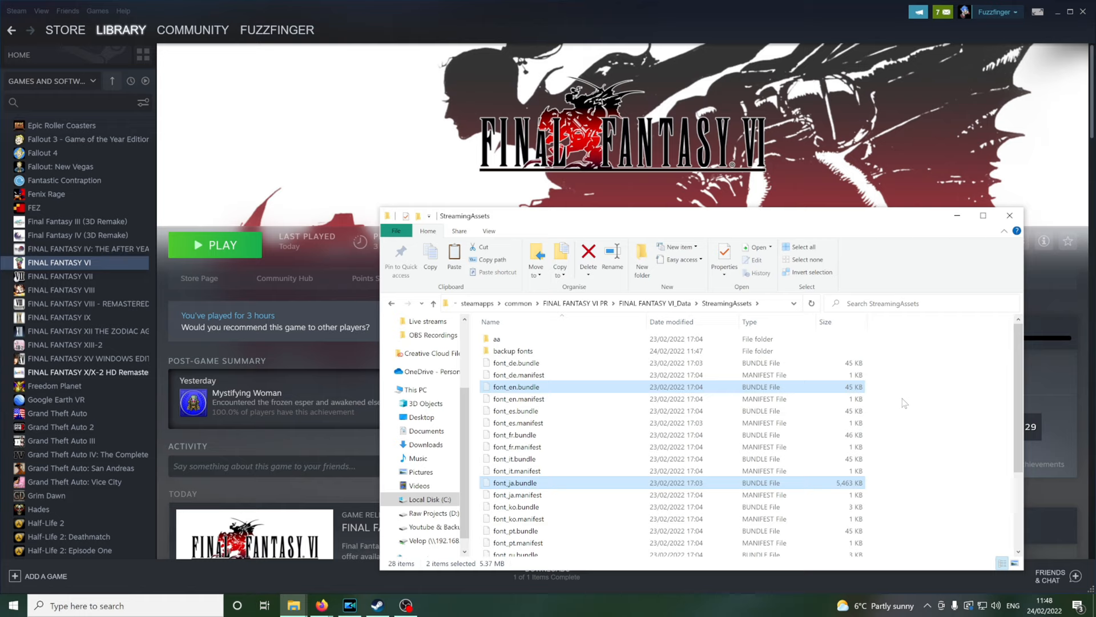
{"action": "double_click", "coordinate": [513, 350]}
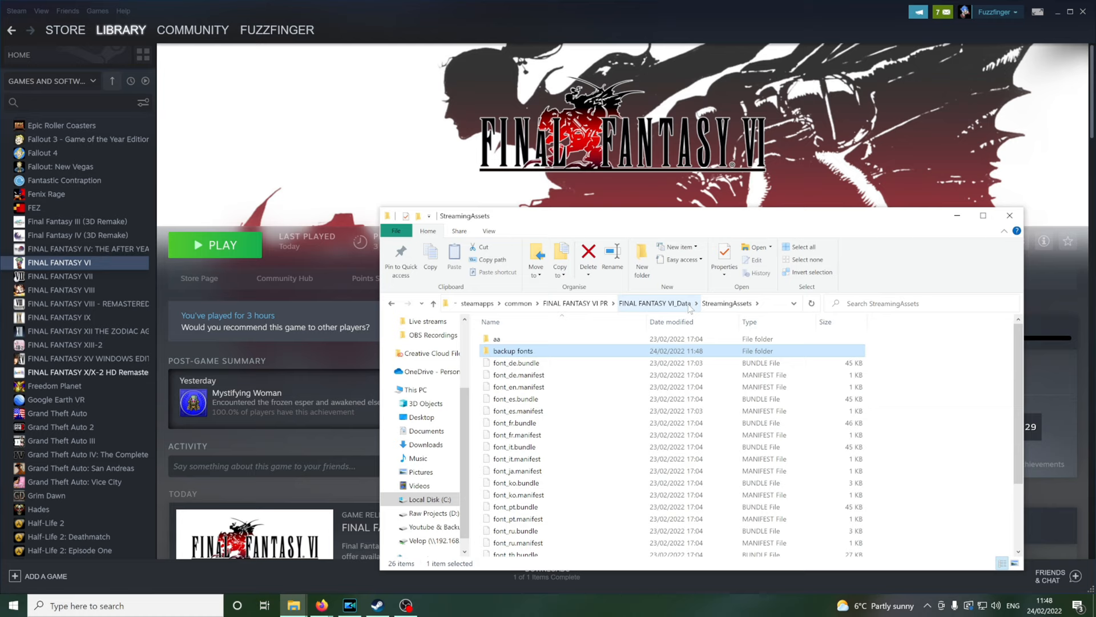
{"action": "double_click", "coordinate": [513, 350]}
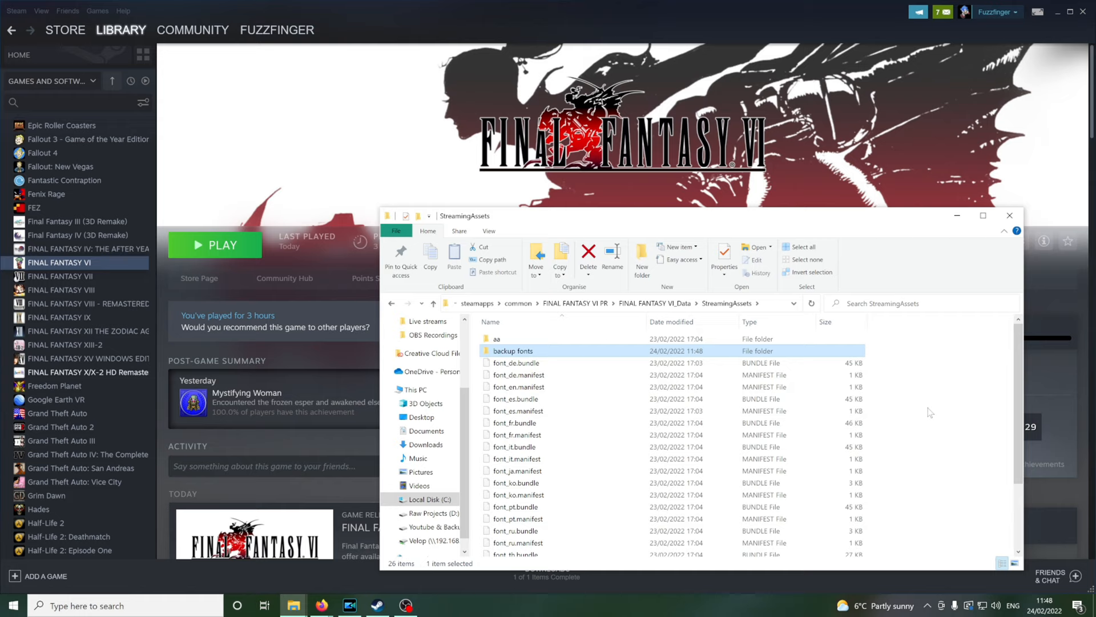
Open snes-ff6-font.zip from the Downloads folder
{"action": "left_click", "coordinate": [424, 445]}
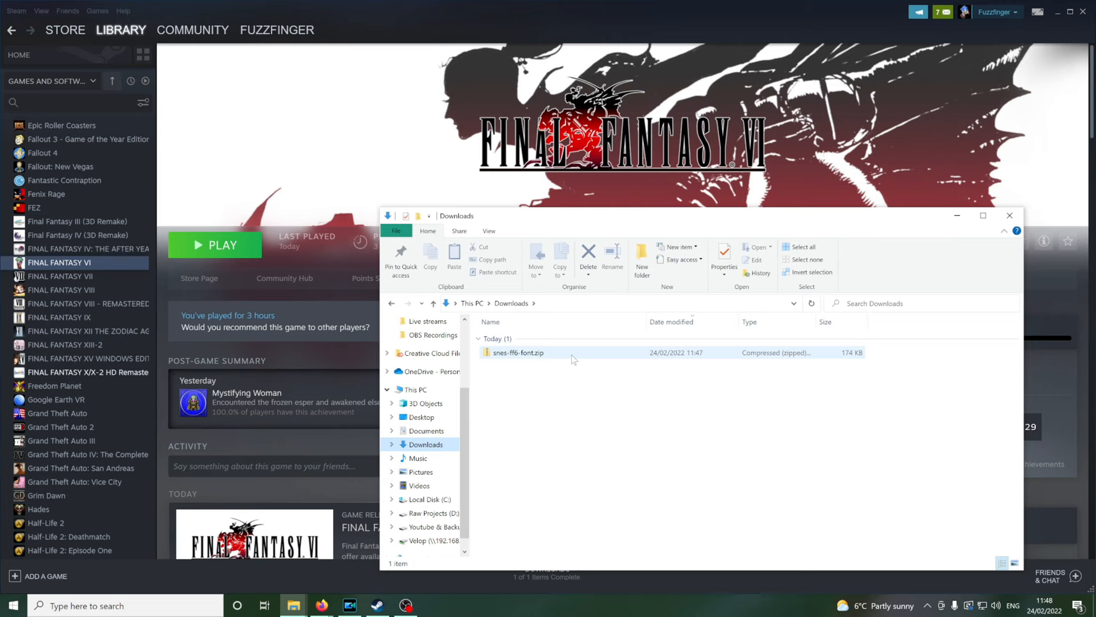
{"action": "double_click", "coordinate": [517, 352]}
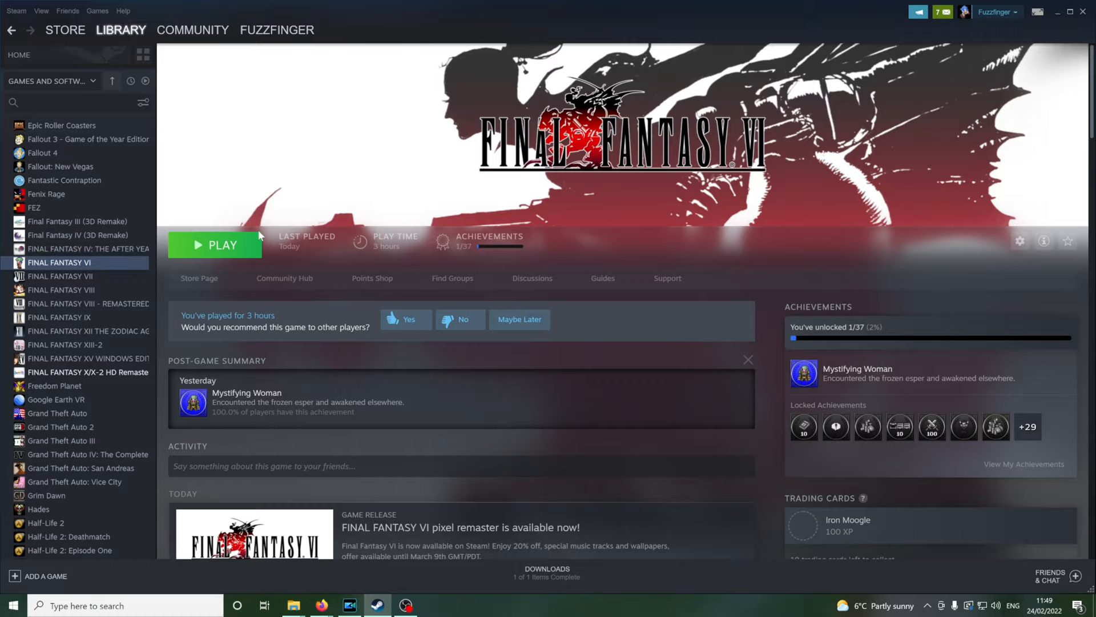
Launch Final Fantasy VI from Steam and open the Load Game save list
{"action": "left_click", "coordinate": [215, 245]}
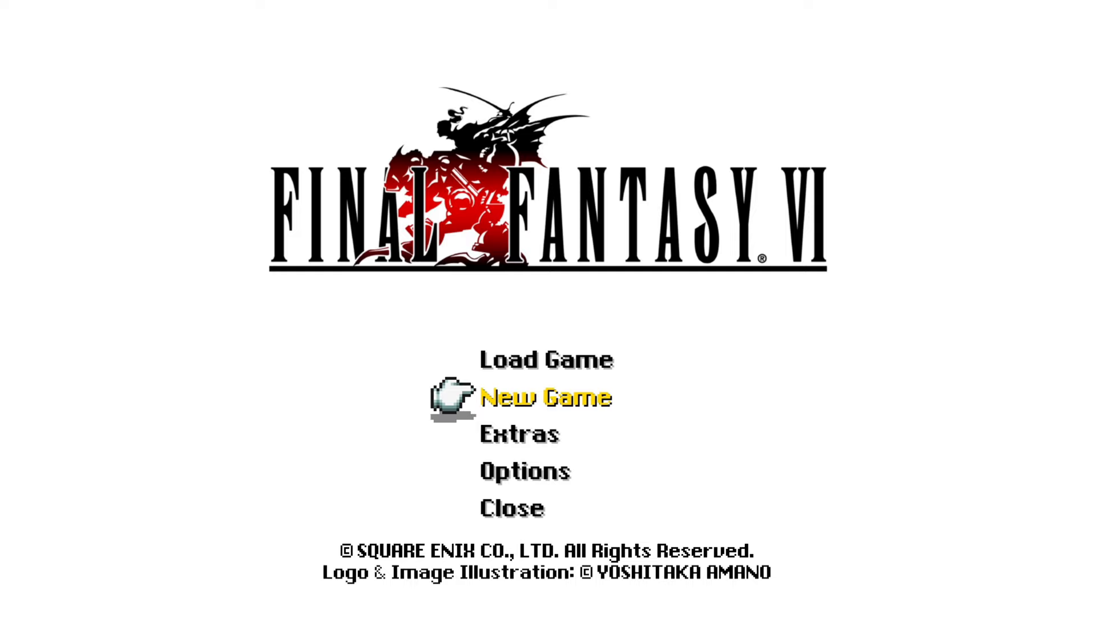
{"action": "left_click", "coordinate": [547, 359]}
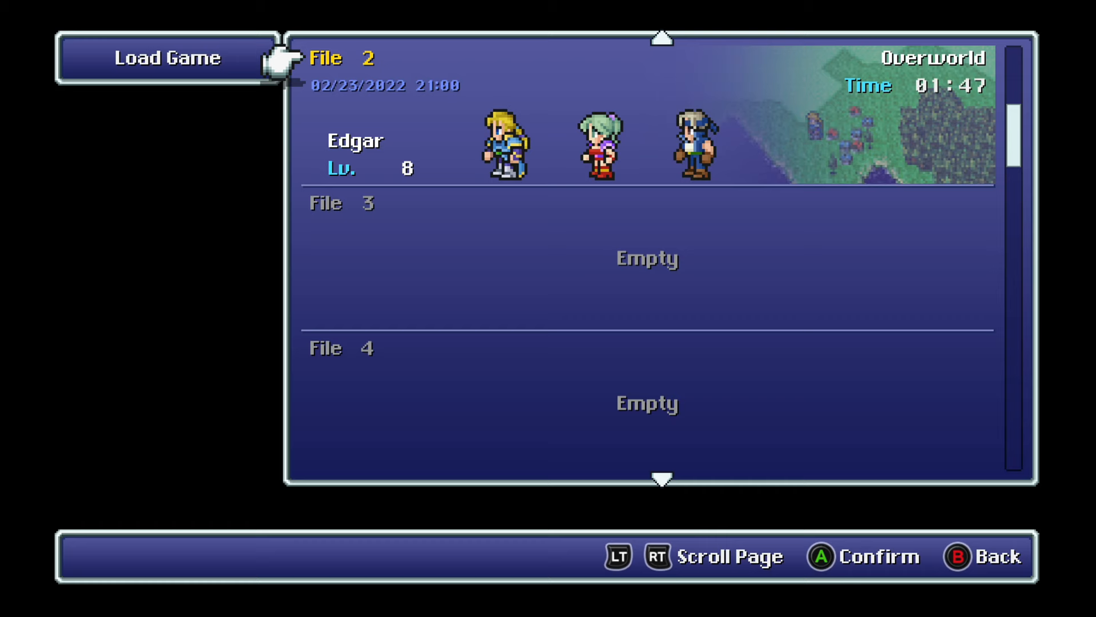